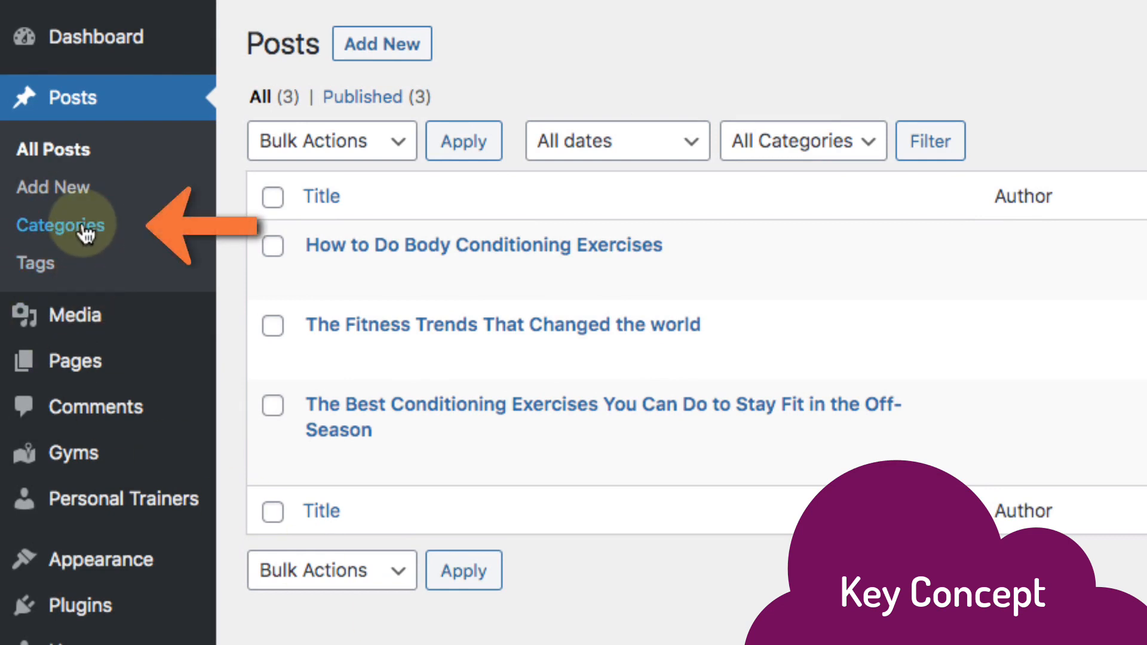
Add a Single Field block below the star rating showing Gym Types term names.
{"action": "left_click", "coordinate": [60, 225]}
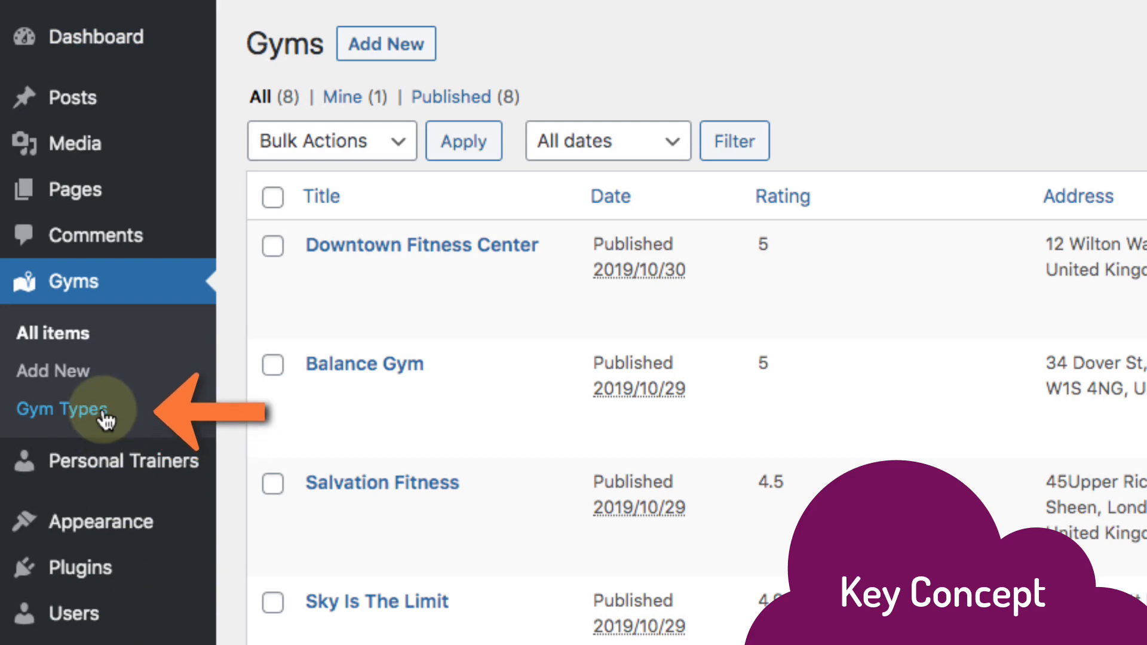
{"action": "left_click", "coordinate": [62, 409]}
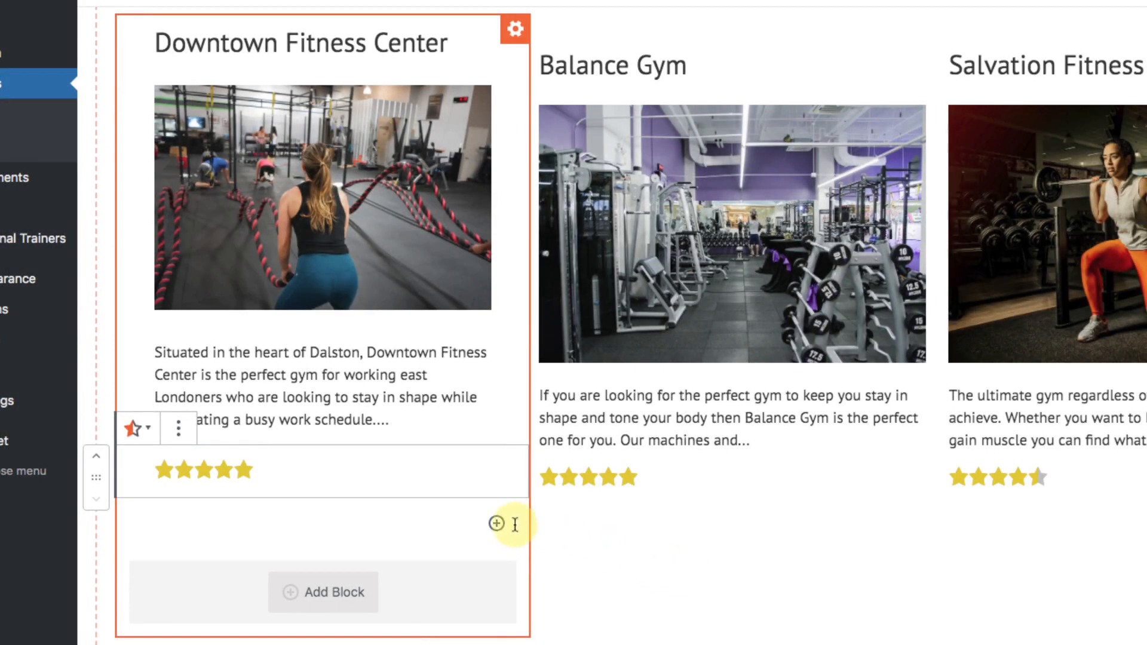
{"action": "left_click", "coordinate": [495, 524]}
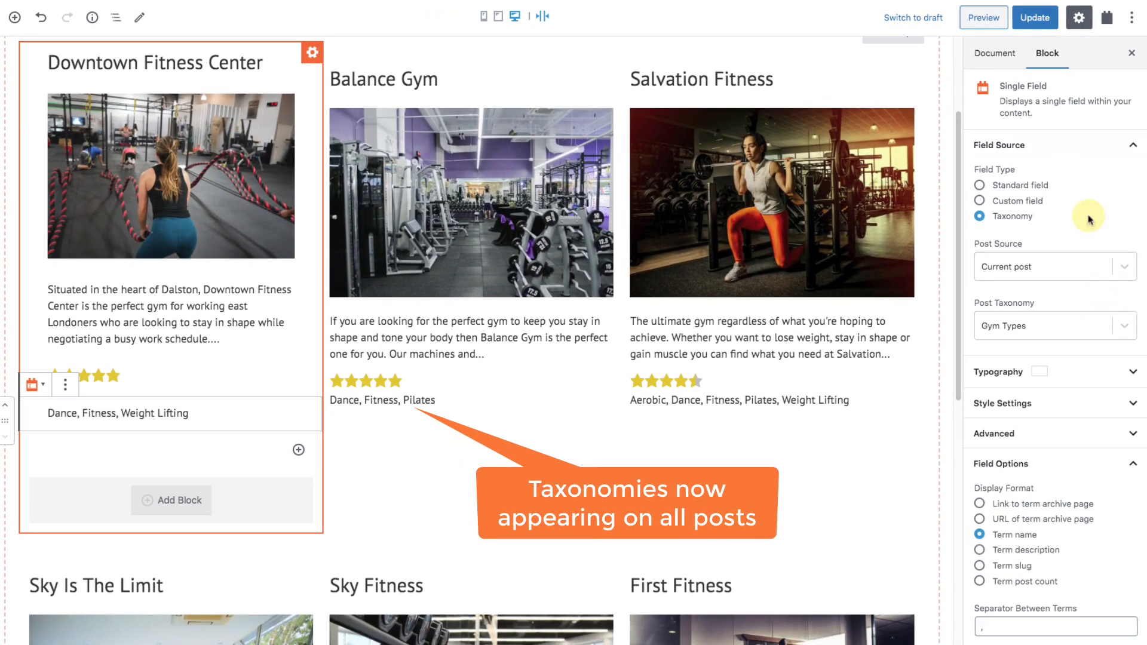
Preview the List of Gyms page, where cards show terms like Dance, Fitness, Pilates.
{"action": "left_click", "coordinate": [1034, 18]}
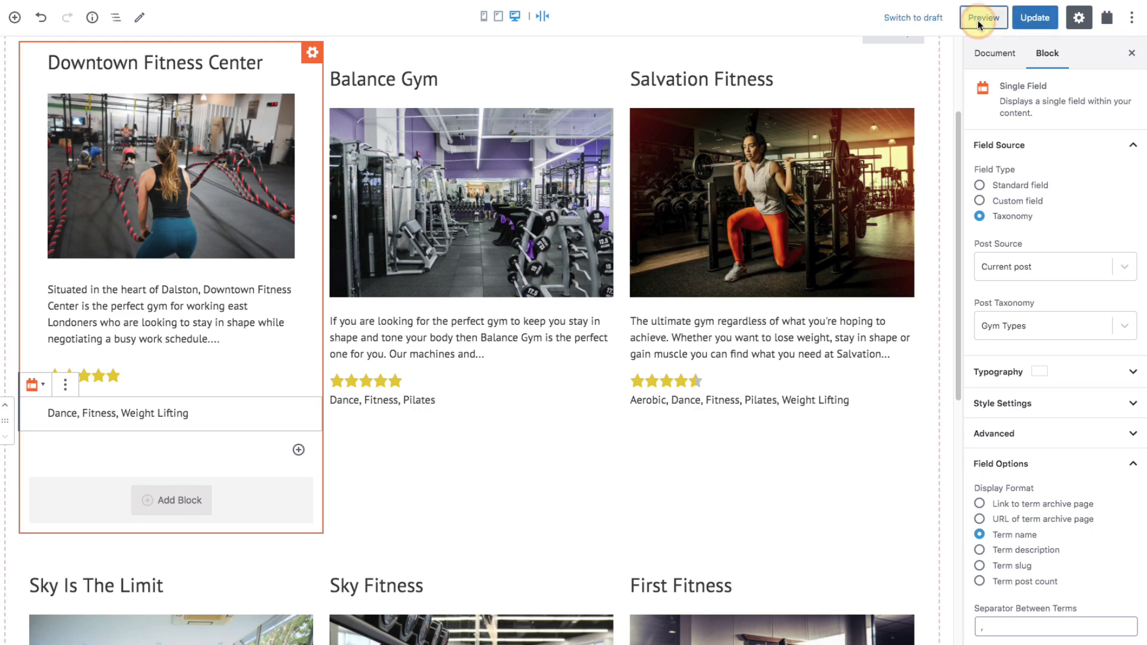
{"action": "left_click", "coordinate": [982, 17]}
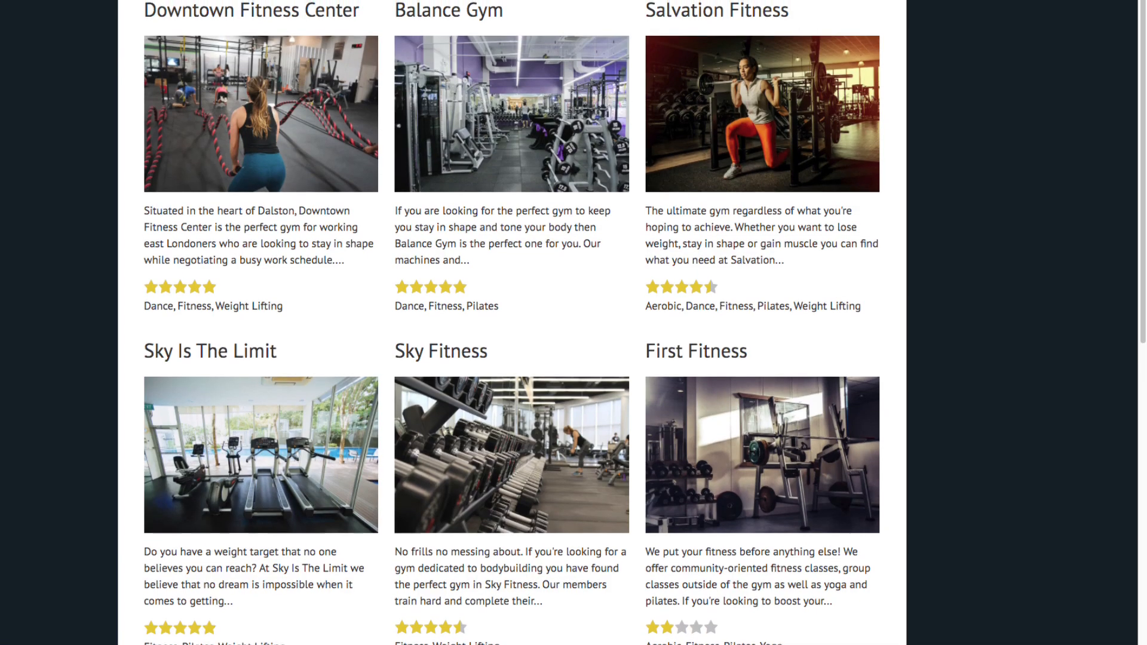
{"action": "scroll", "scroll_direction": "up", "scroll_amount": 3}
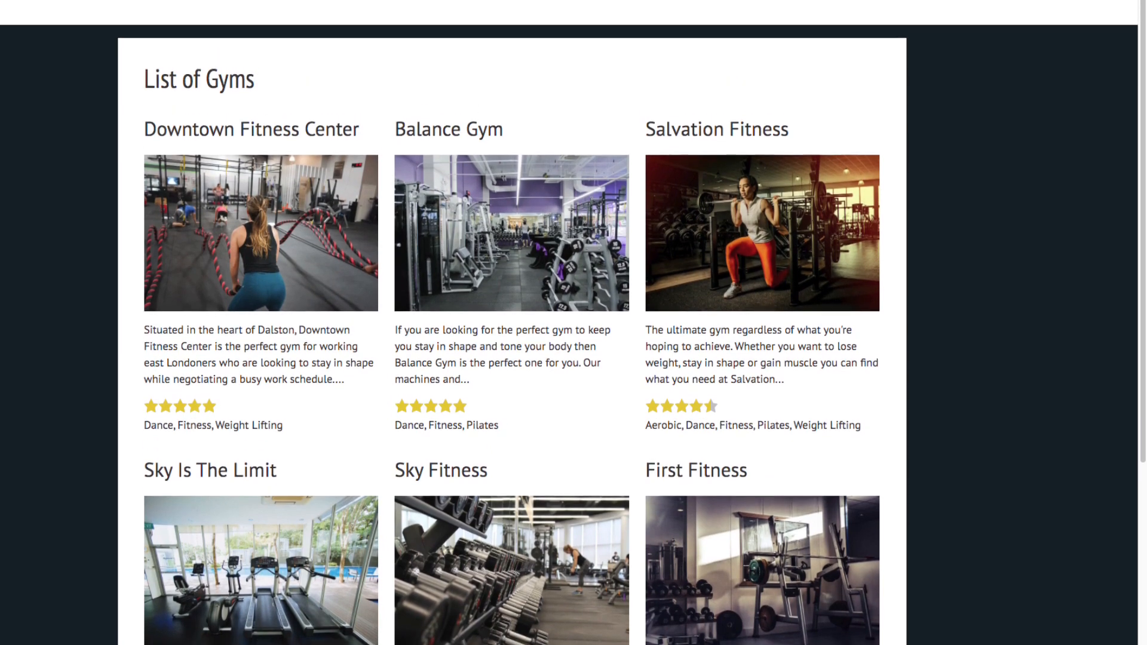